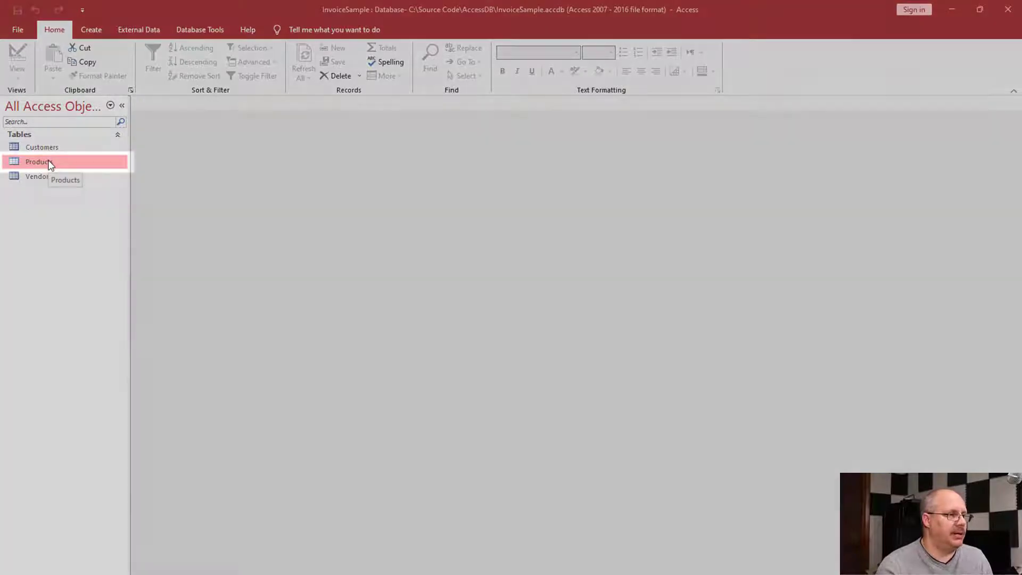
# Open the Products table in Datasheet view from the navigation pane
pyautogui.doubleClick(39, 161)
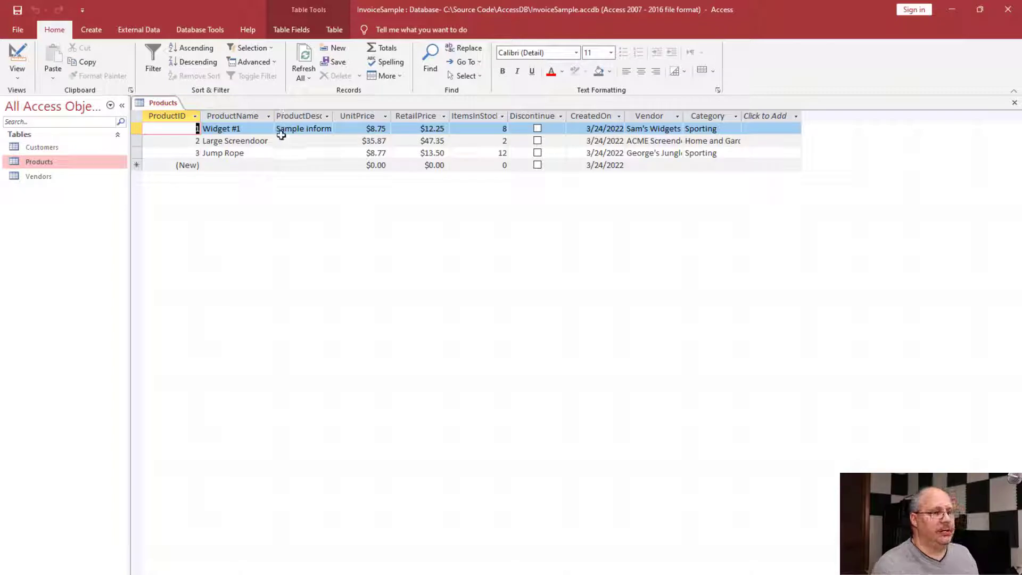
pyautogui.moveTo(639, 152)
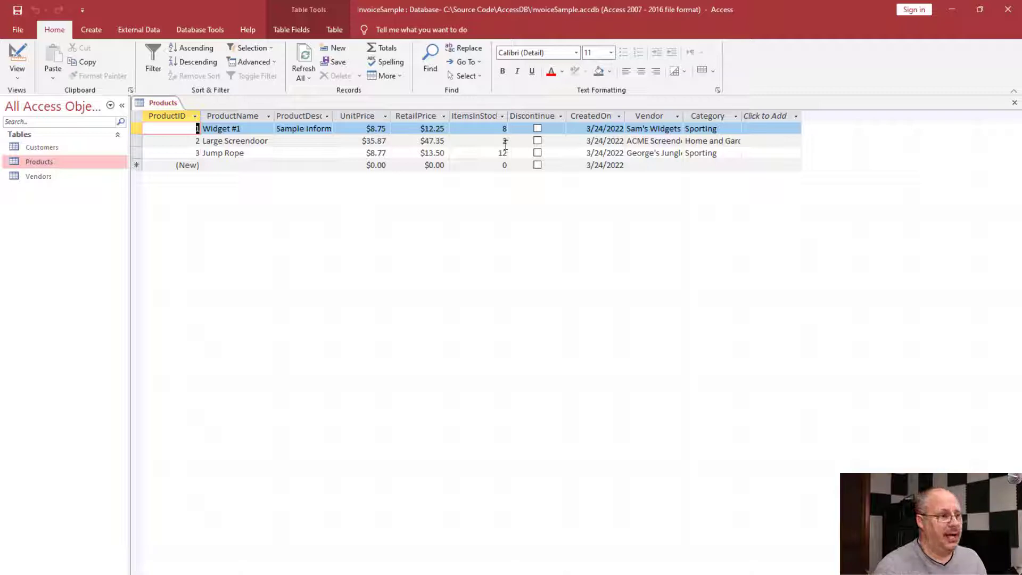
# Change the Large Screendoor's ItemsInStock value from 2 to 1
pyautogui.click(503, 140)
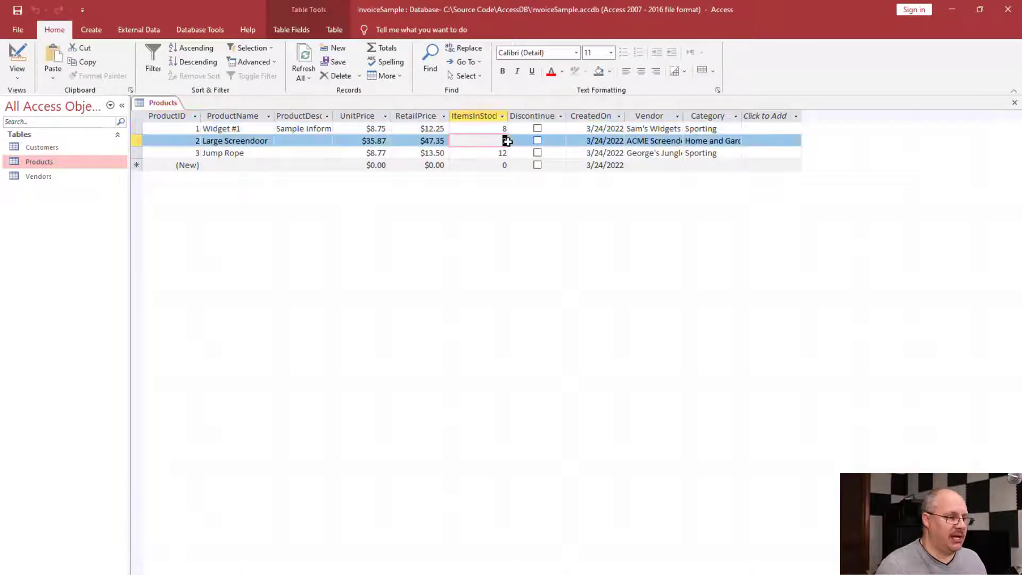
pyautogui.write('1')
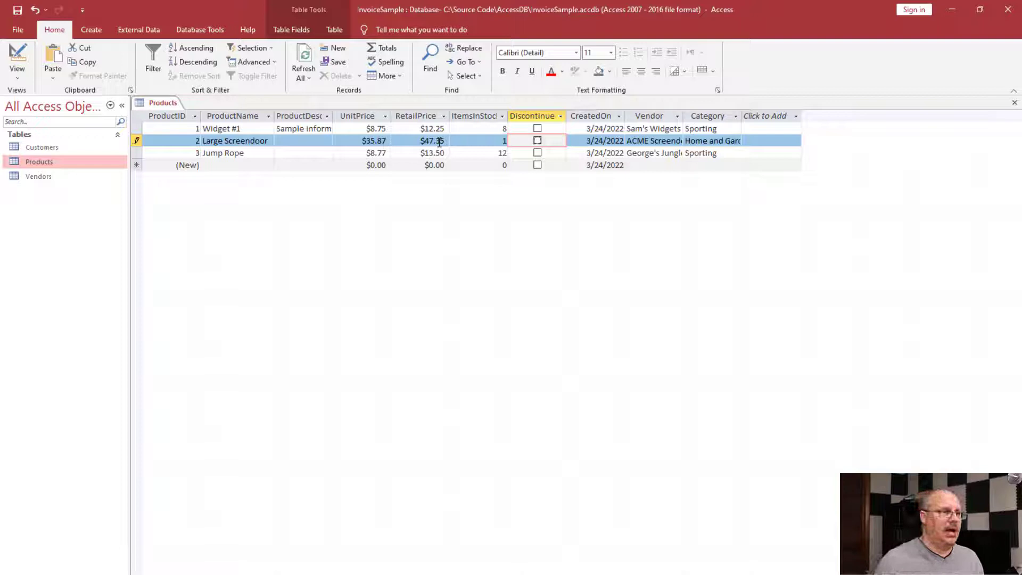
# Set Large Screendoor's RetailPrice to $52.99 and tick Discontinued for Jump Rope
pyautogui.click(427, 141)
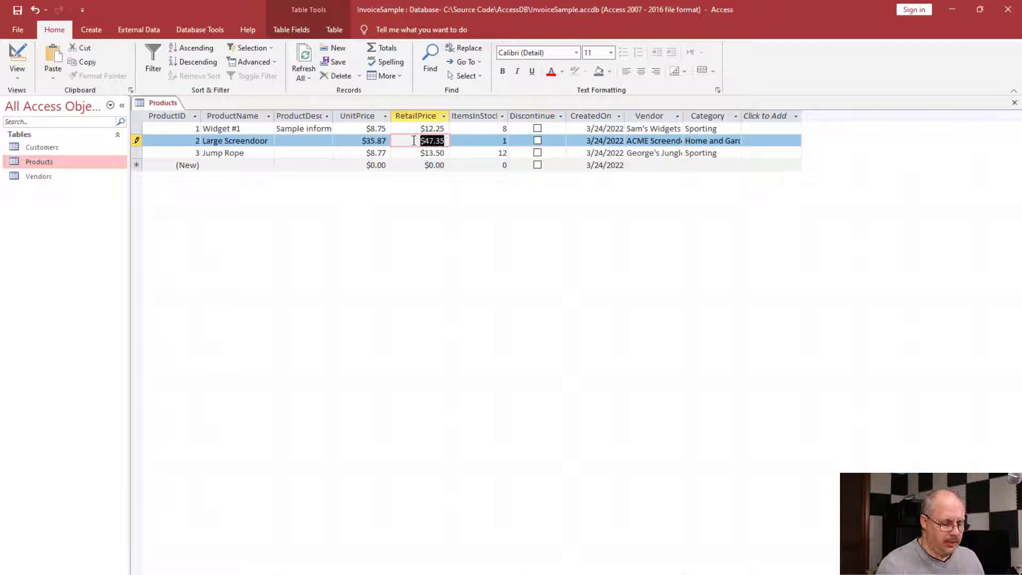
pyautogui.write('52.99')
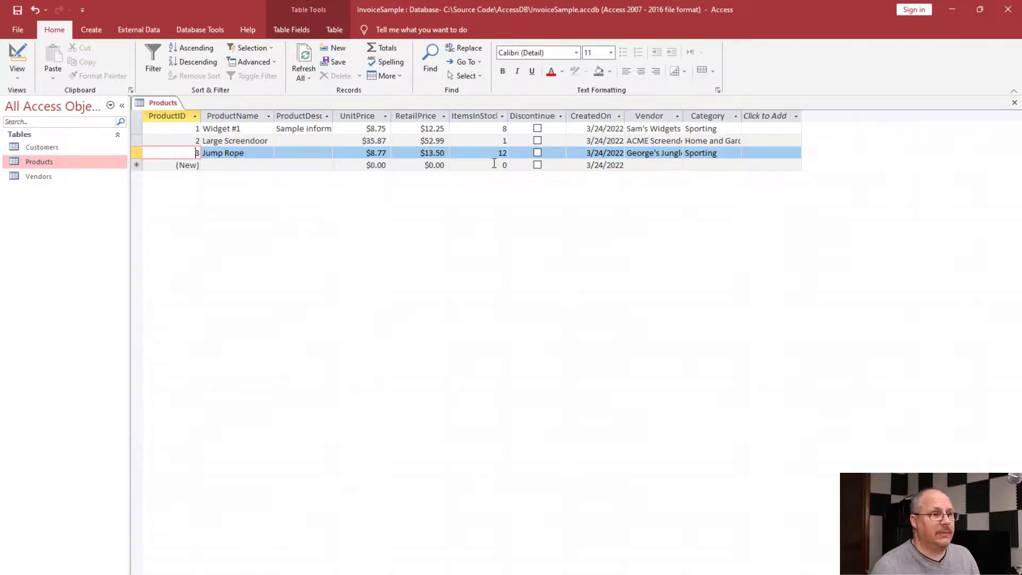
pyautogui.click(537, 152)
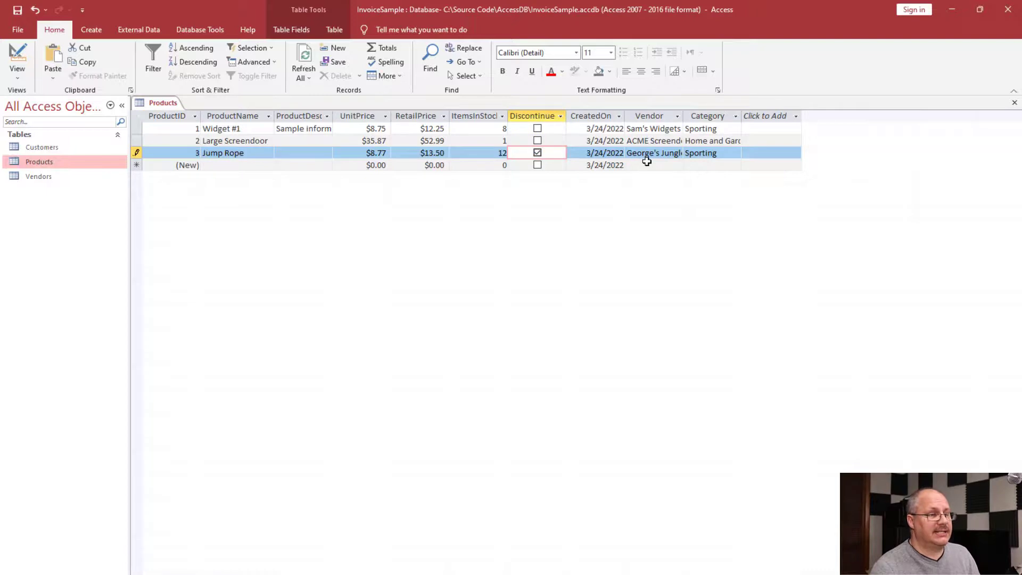